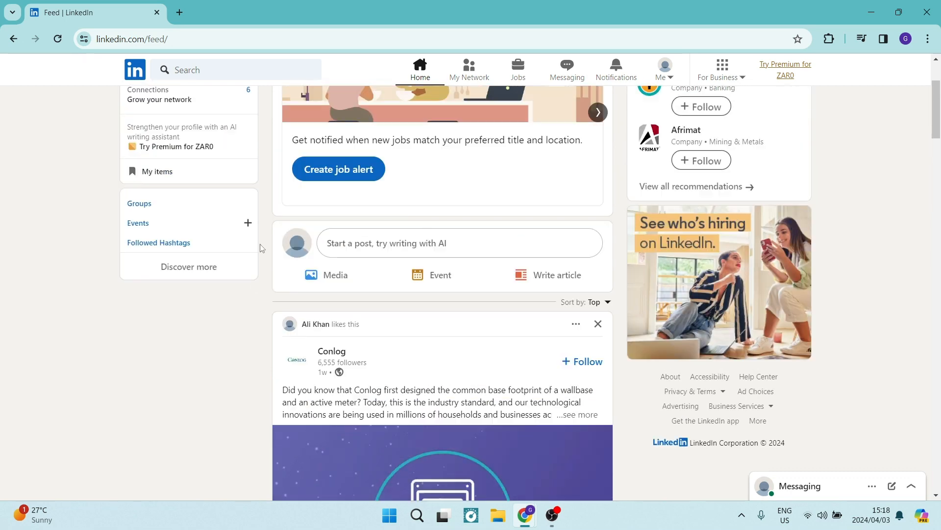
pyautogui.scroll(3)
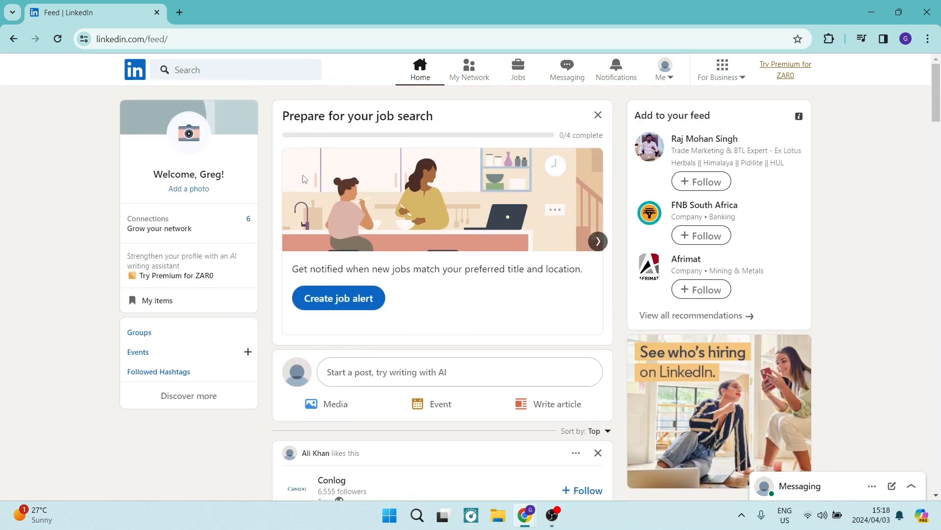
pyautogui.scroll(-3)
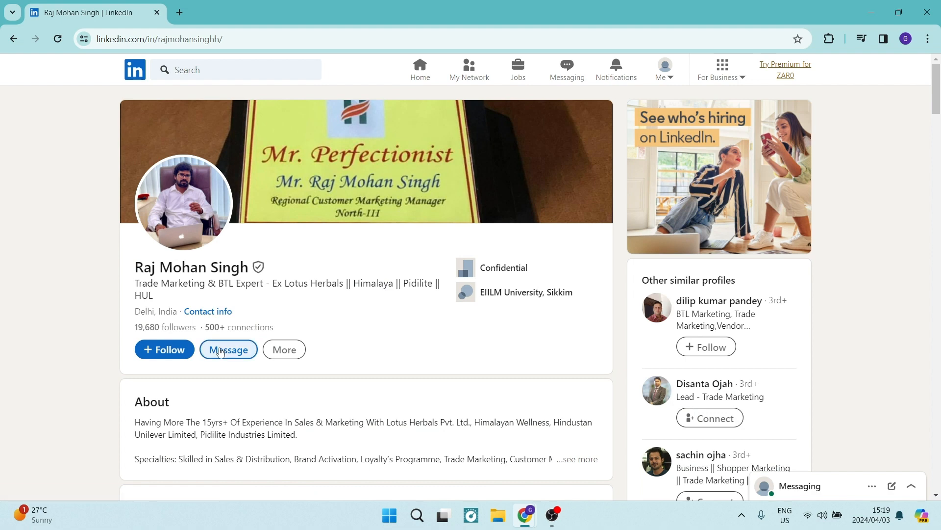
pyautogui.click(228, 349)
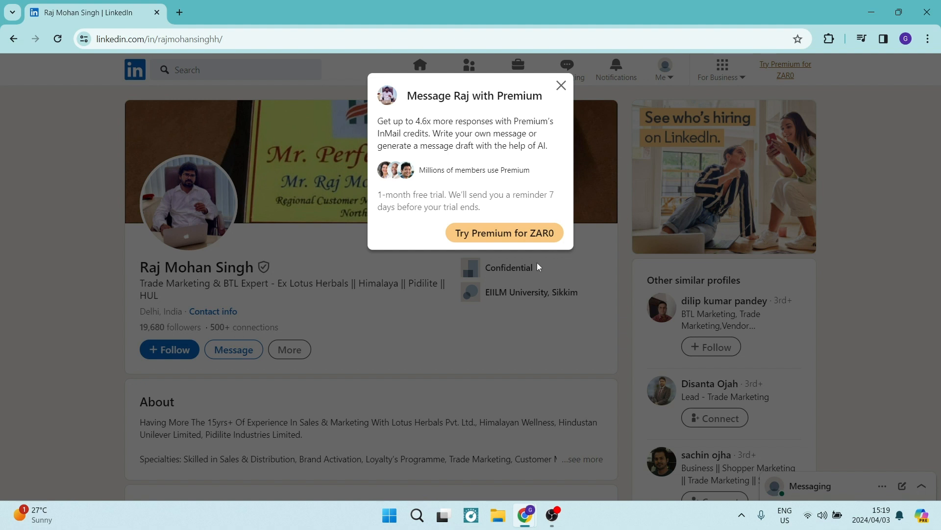
pyautogui.moveTo(560, 85)
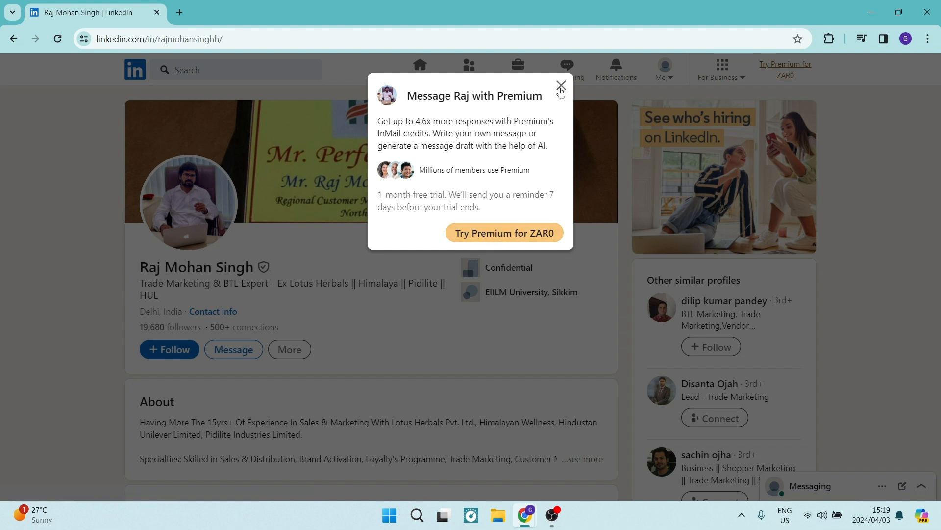
pyautogui.click(560, 85)
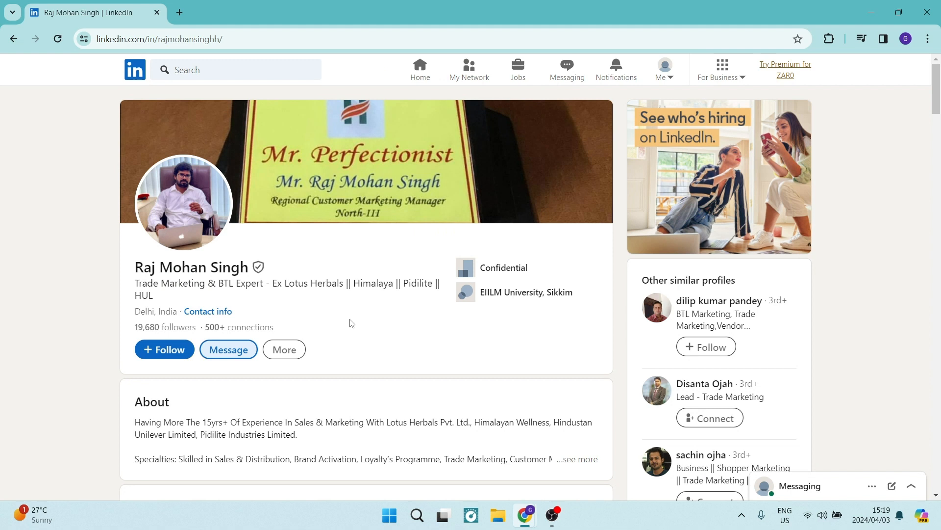
pyautogui.moveTo(329, 344)
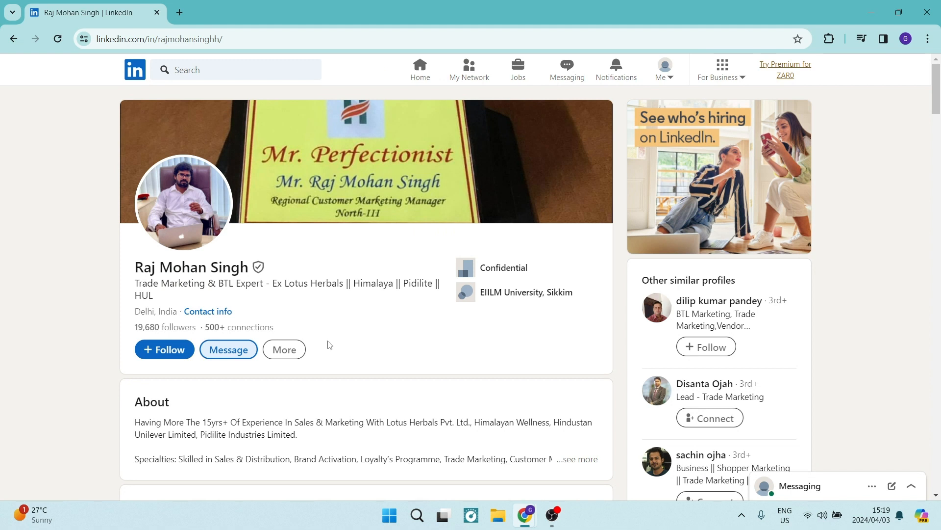
pyautogui.moveTo(47, 267)
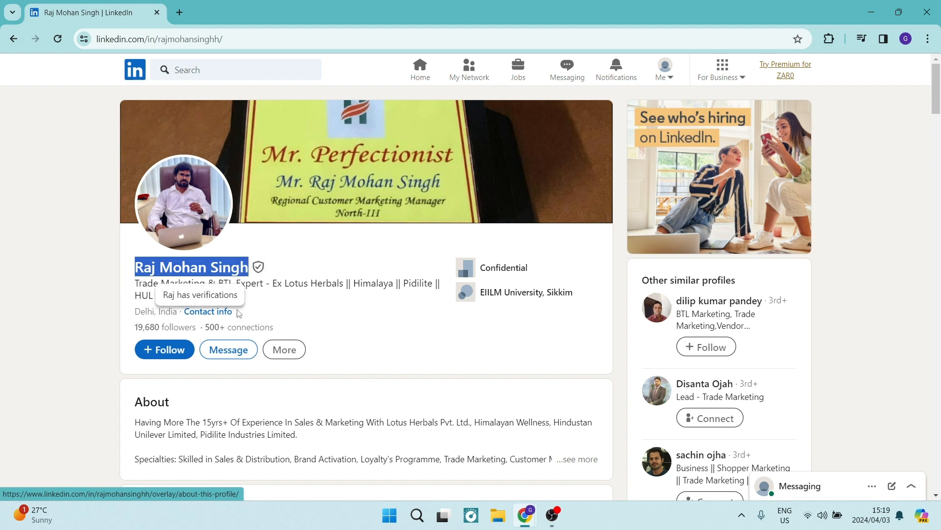
pyautogui.scroll(-3)
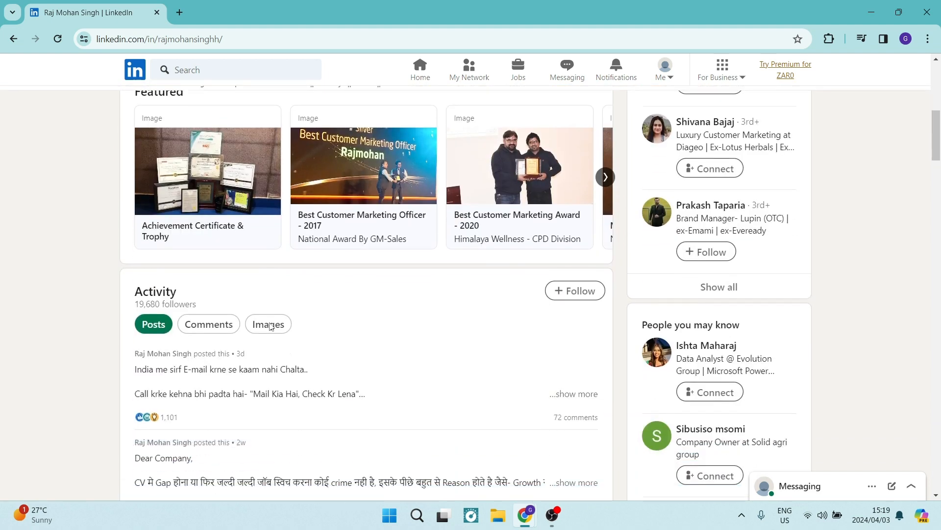
pyautogui.scroll(-3)
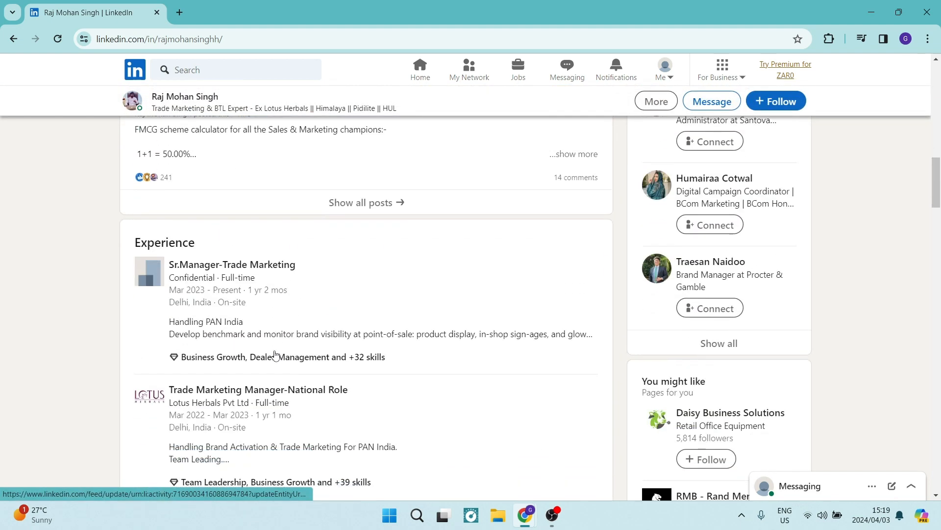
pyautogui.scroll(3)
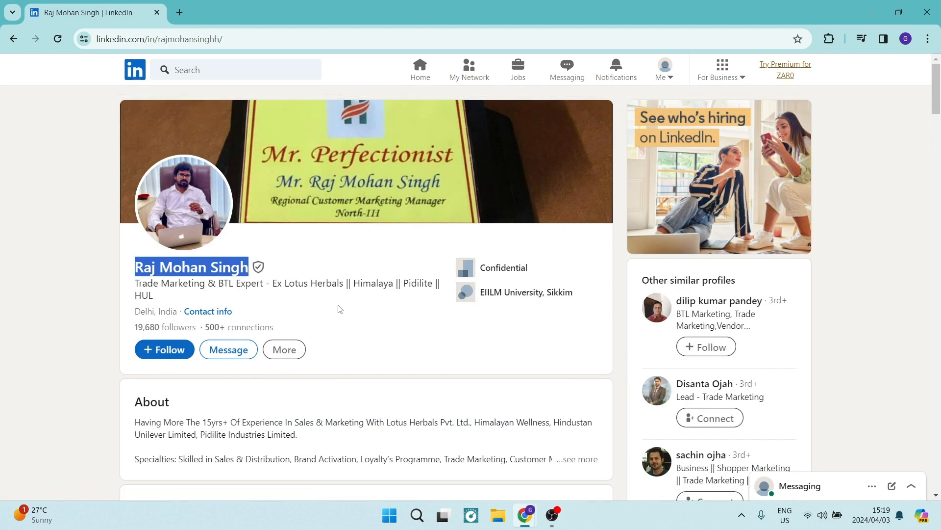
pyautogui.scroll(-3)
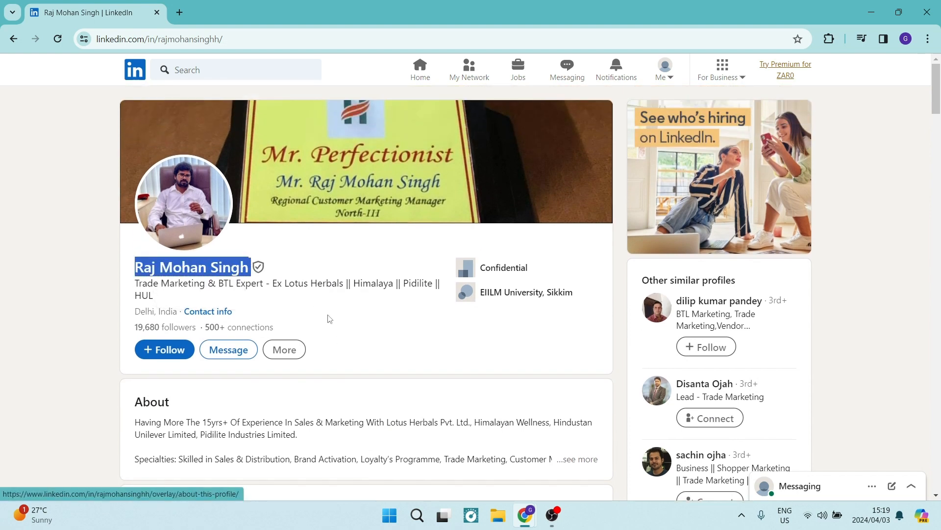
pyautogui.moveTo(257, 267)
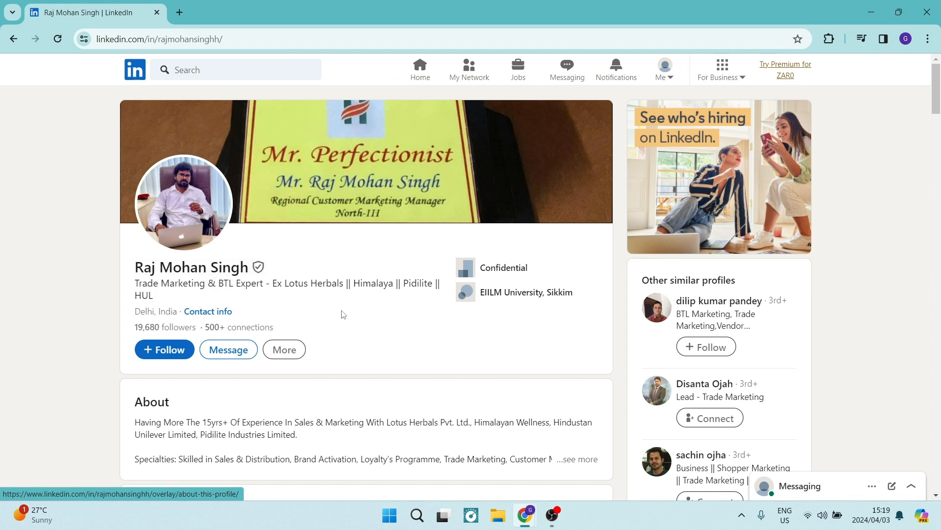
pyautogui.moveTo(329, 308)
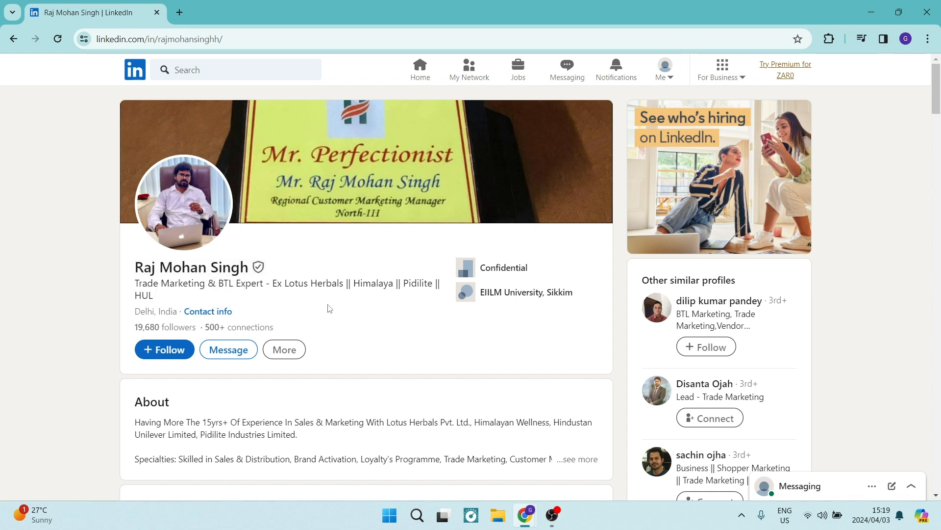
pyautogui.moveTo(389, 312)
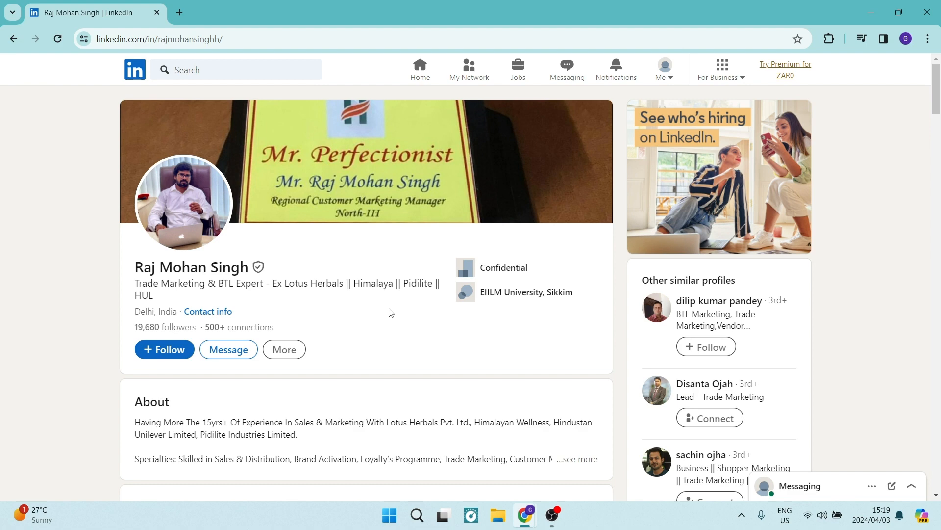
pyautogui.scroll(-3)
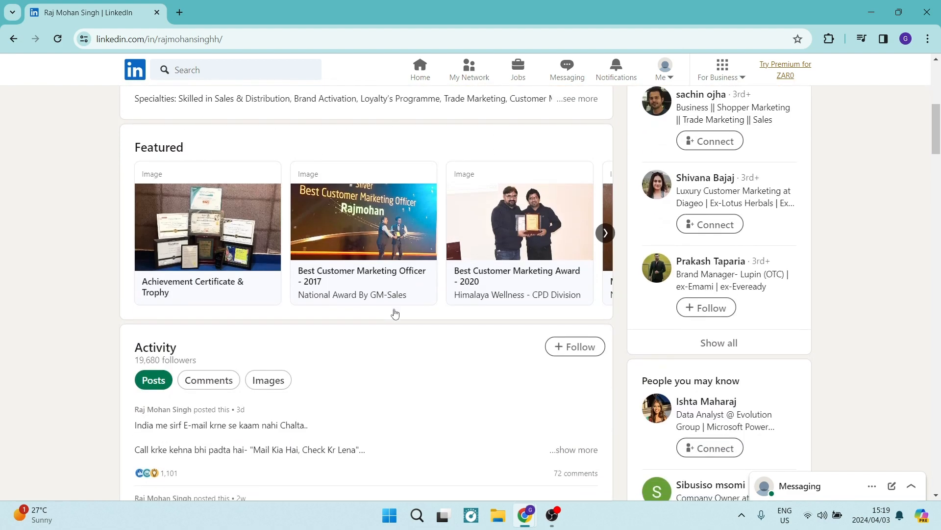